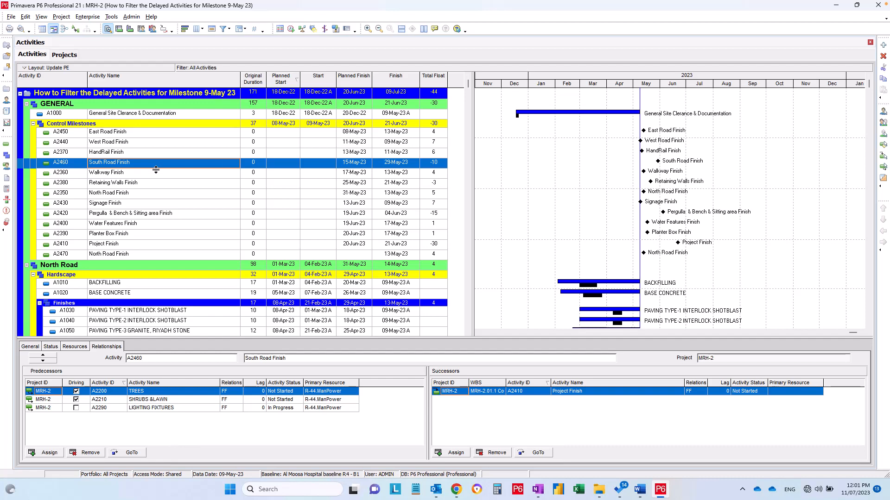
mouse_move(534, 229)
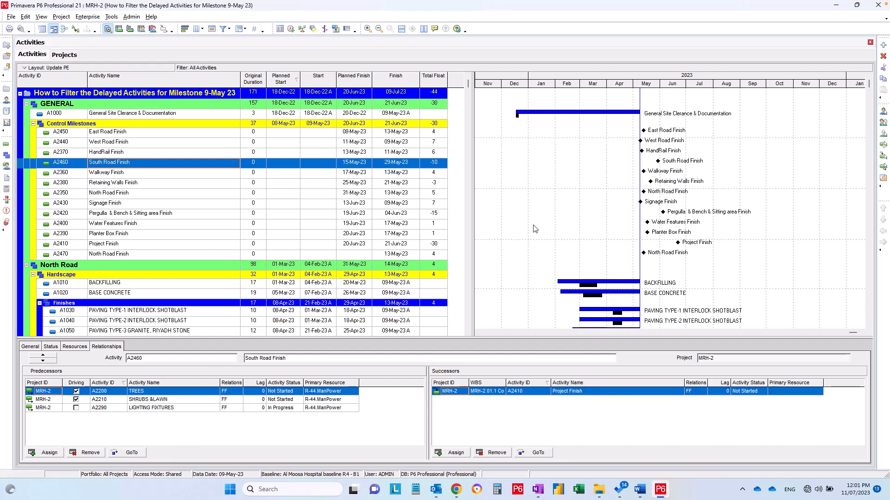
mouse_move(566, 176)
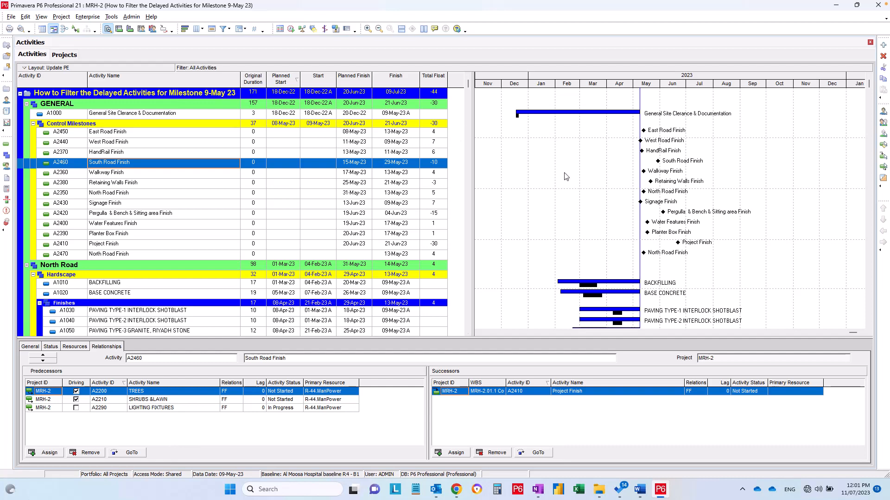
mouse_move(536, 209)
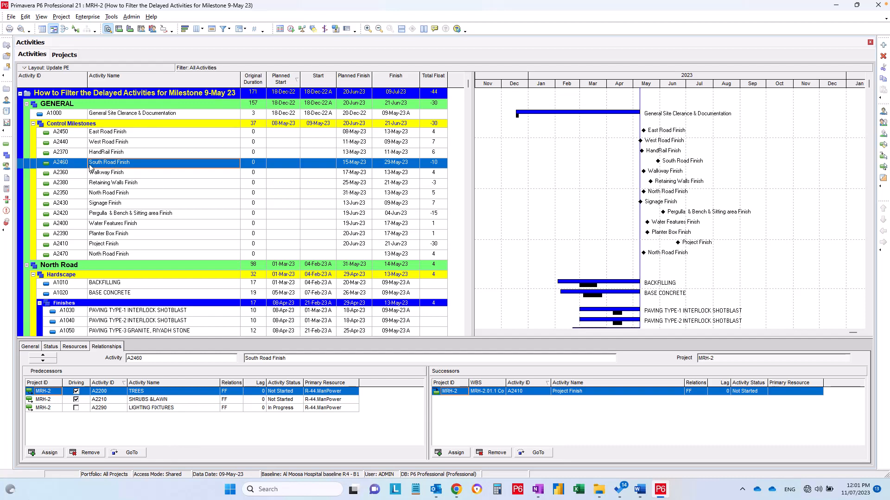
mouse_move(66, 173)
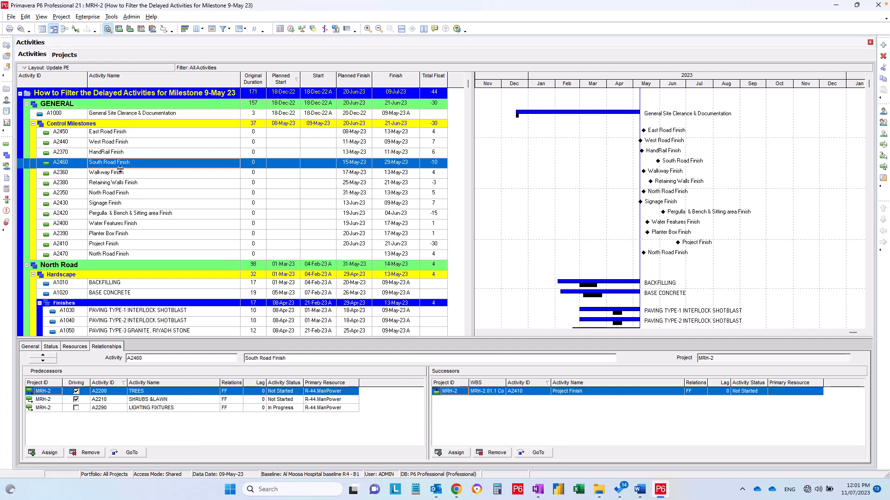
mouse_move(158, 109)
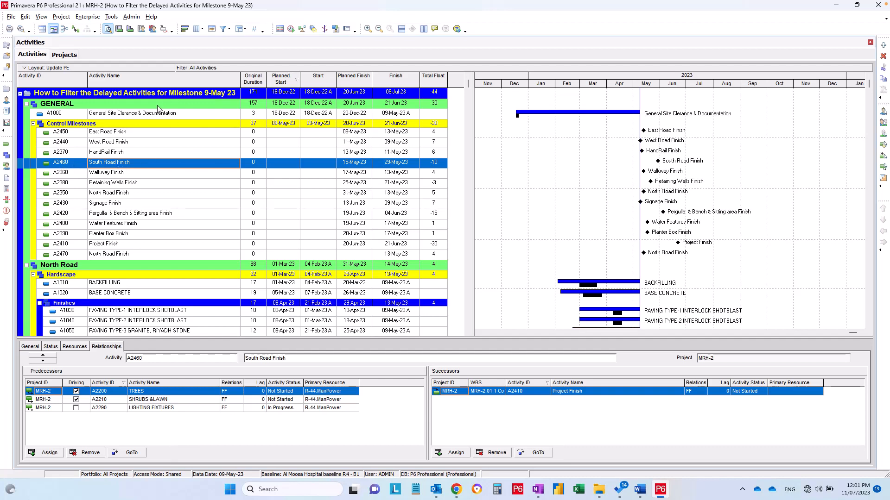
mouse_move(183, 128)
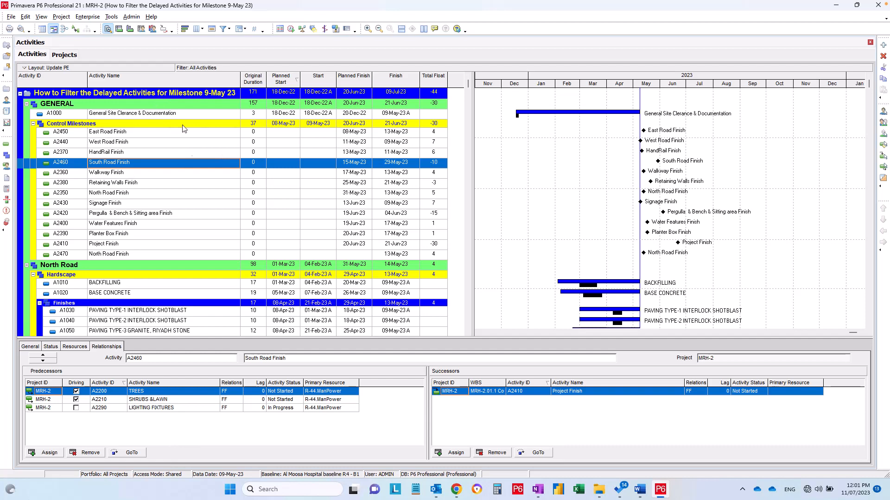
mouse_move(77, 166)
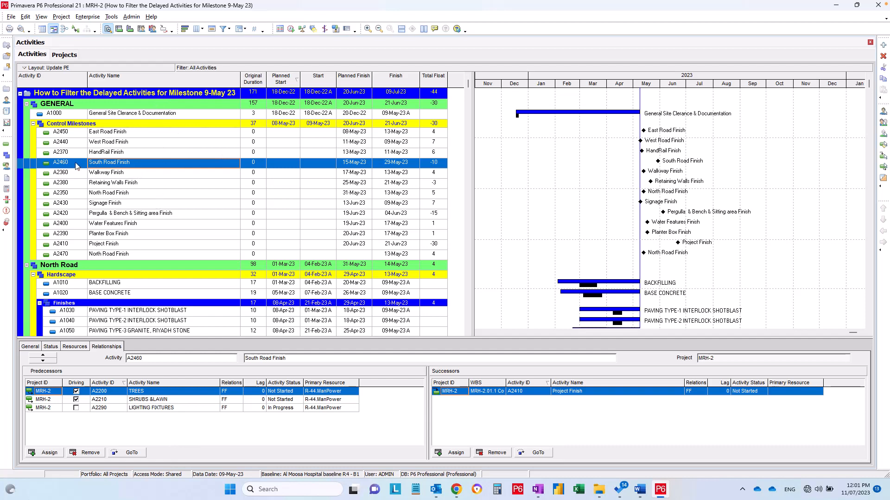
mouse_move(156, 171)
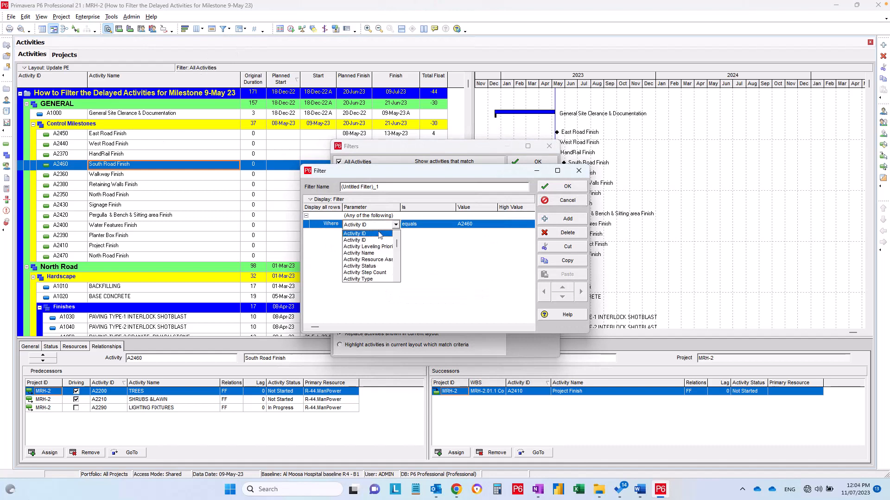
- Apply a new filter matching activity A2460 so only South Road Finish is listed
click(359, 252)
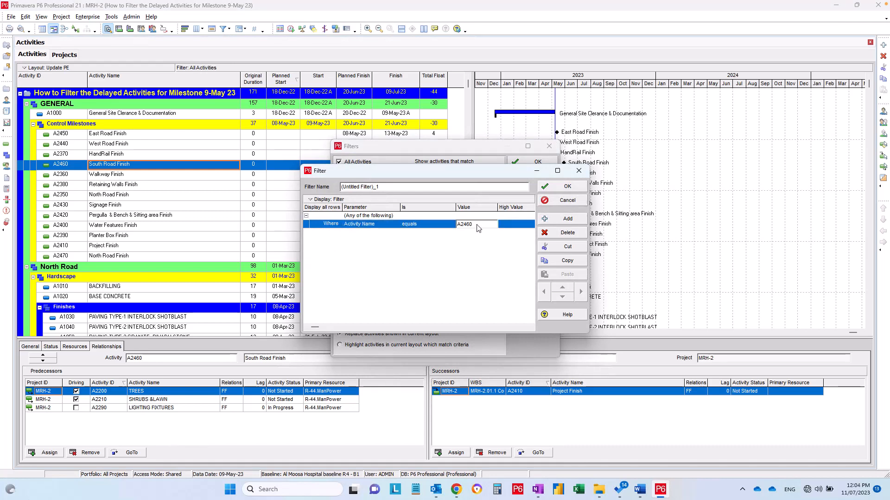
click(566, 187)
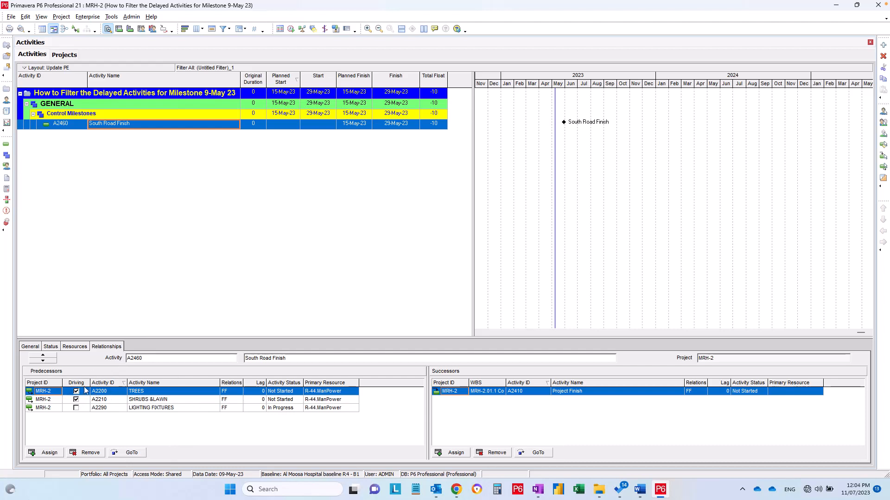
- Add driving predecessors A2200 Trees and A2210 Shrubs & Lawn beneath South Road Finish via predecessor column settings
click(147, 399)
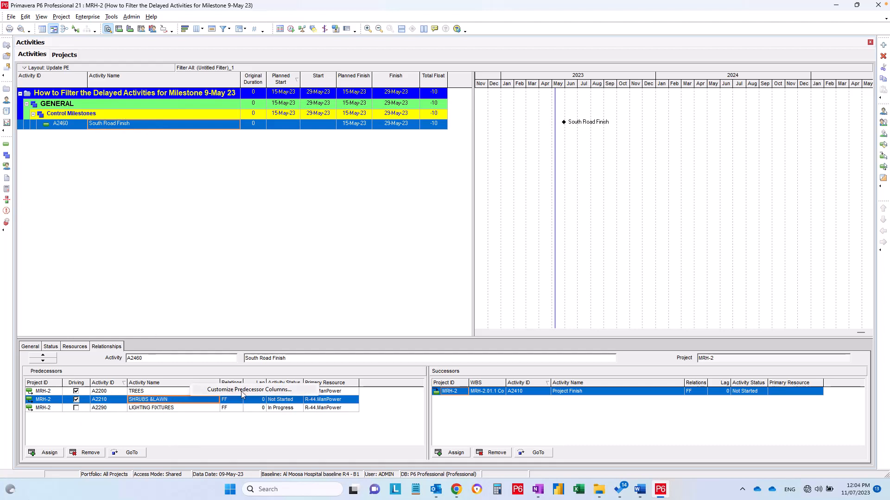
click(250, 389)
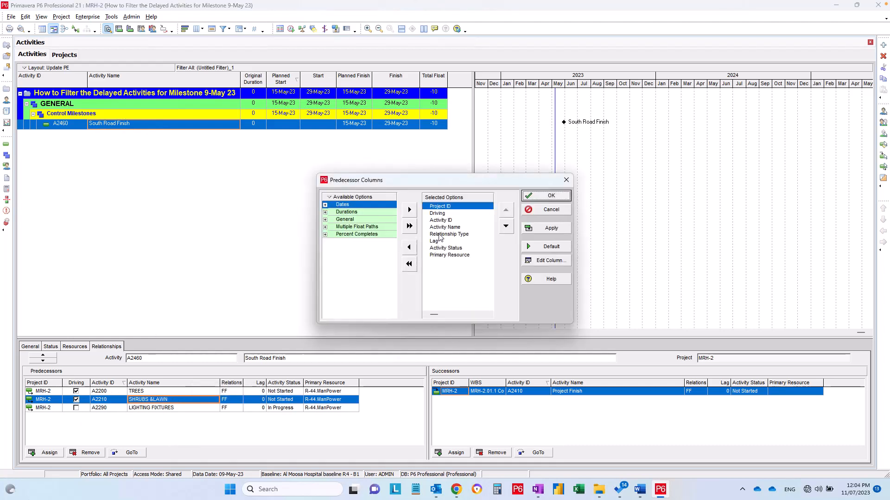
click(550, 210)
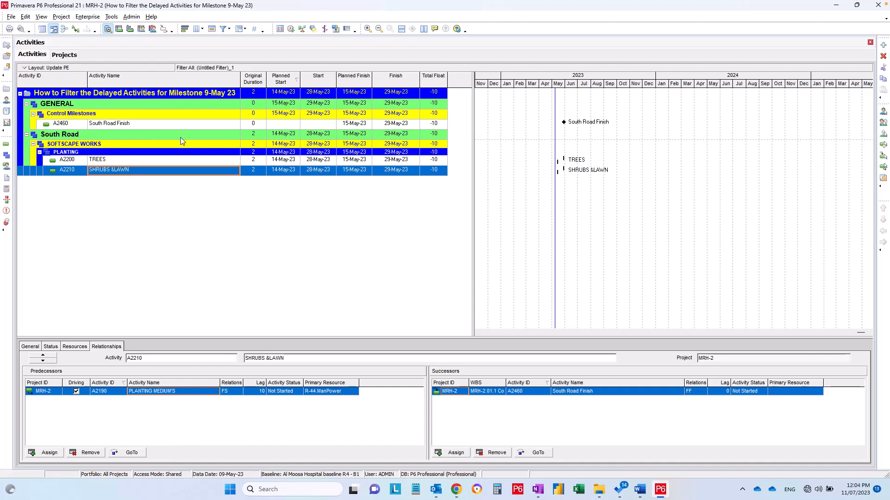
- Restore All Activities and view South Road Finish status: total float -10, free float 20
click(108, 124)
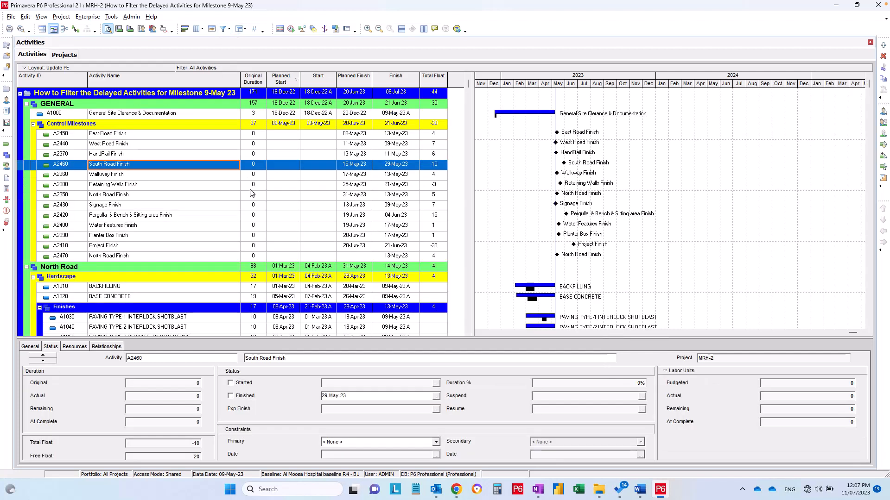
mouse_move(438, 111)
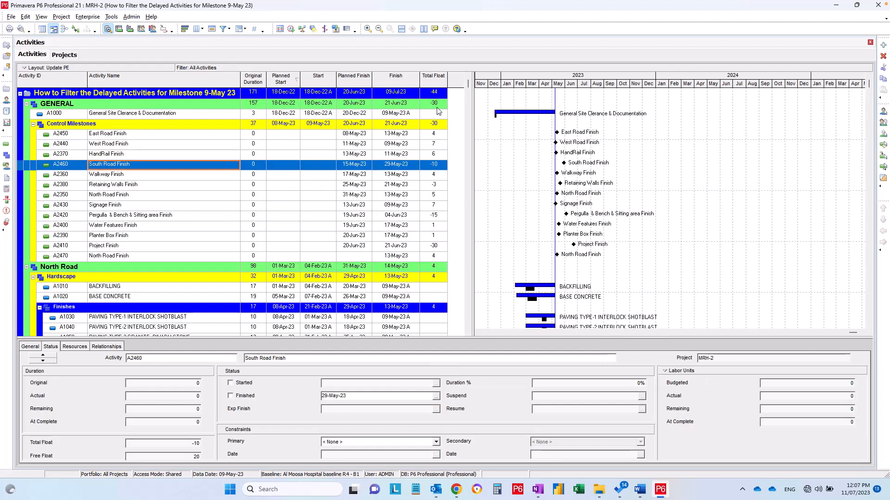
click(433, 92)
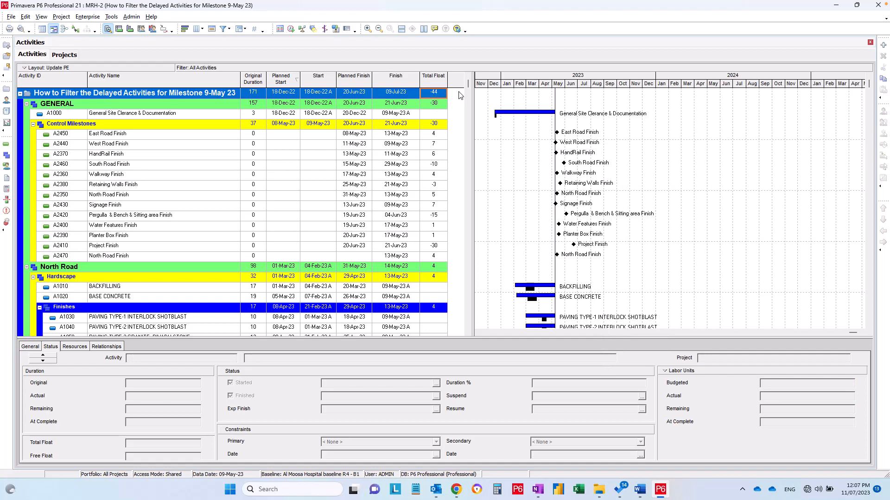
click(108, 164)
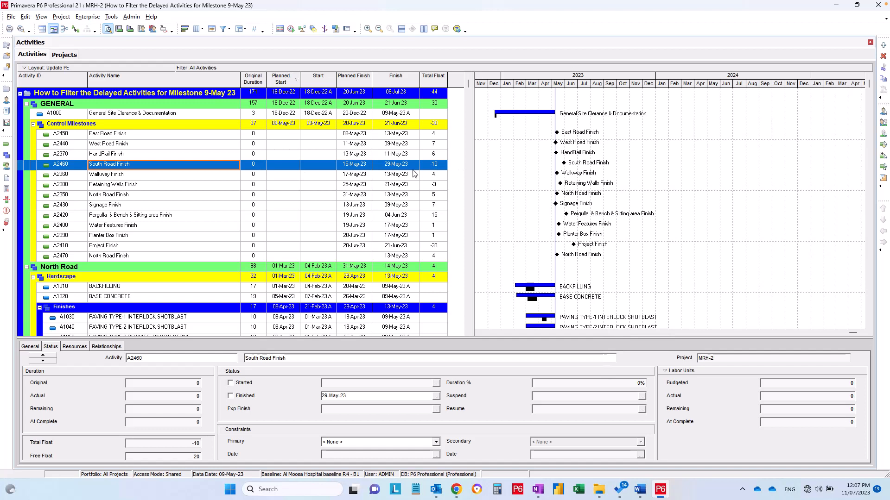
mouse_move(487, 182)
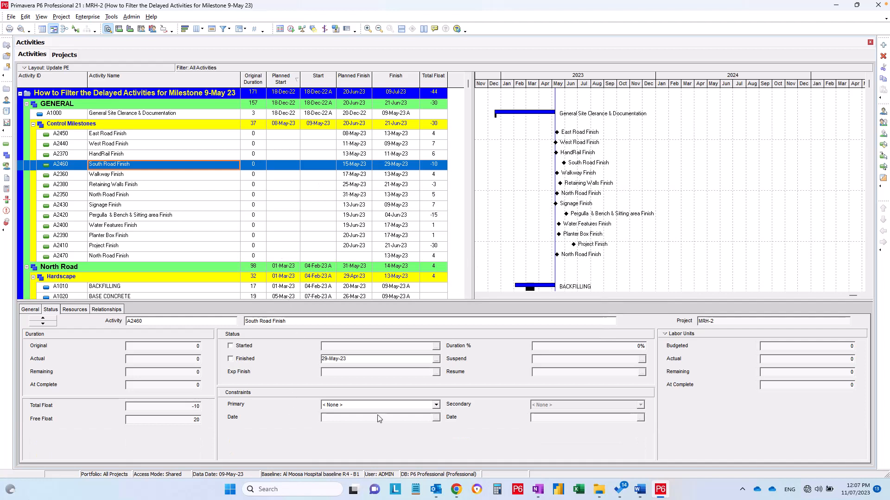
- Constrain South Road Finish to Finish On 28-Feb-23, giving total float -75 after rescheduling
click(435, 405)
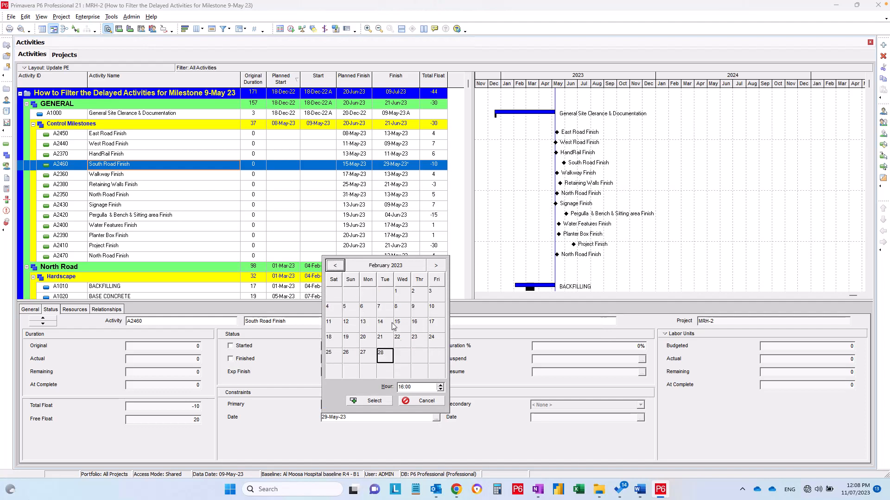
click(374, 400)
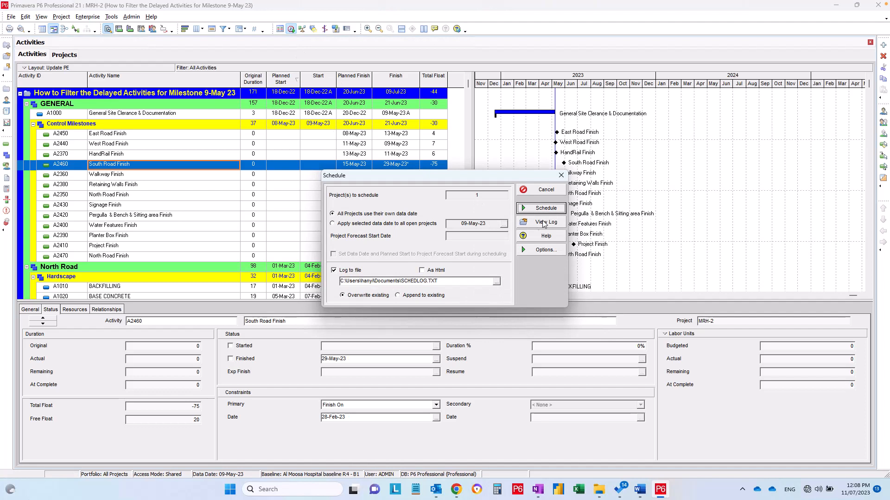
click(543, 208)
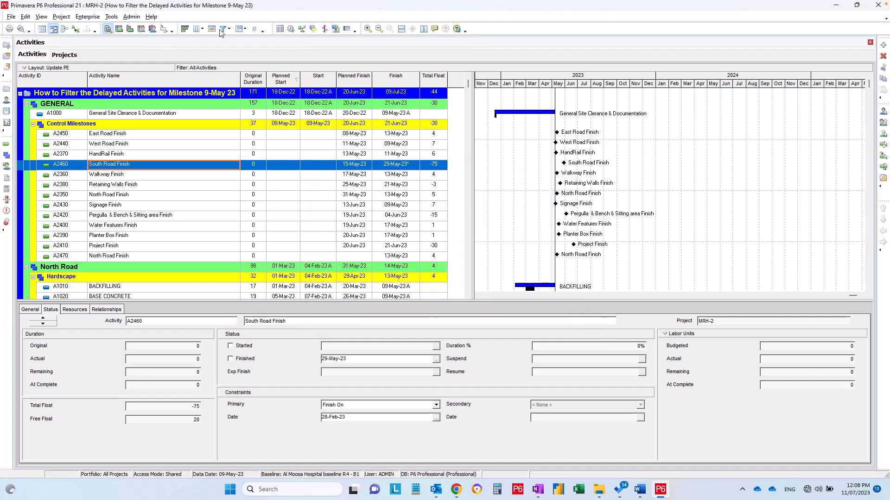
- Modify Untitled Filter_1 to Total Float less than -74d and apply it
click(223, 29)
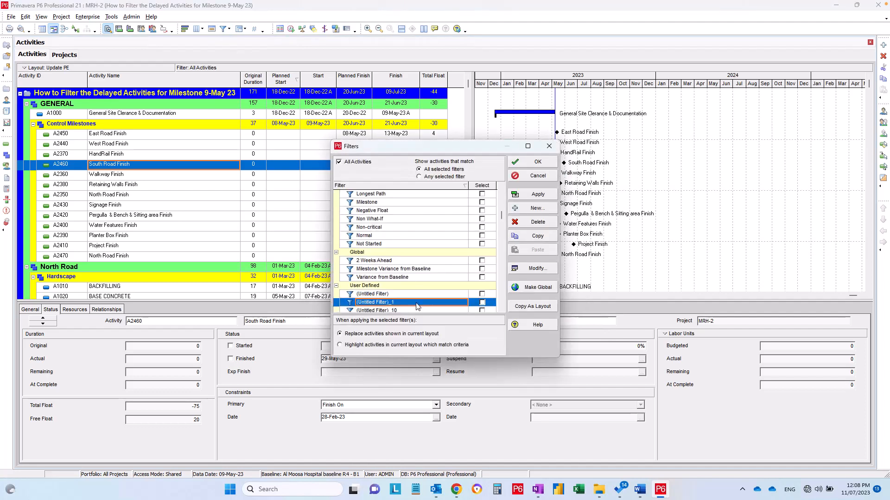
click(537, 267)
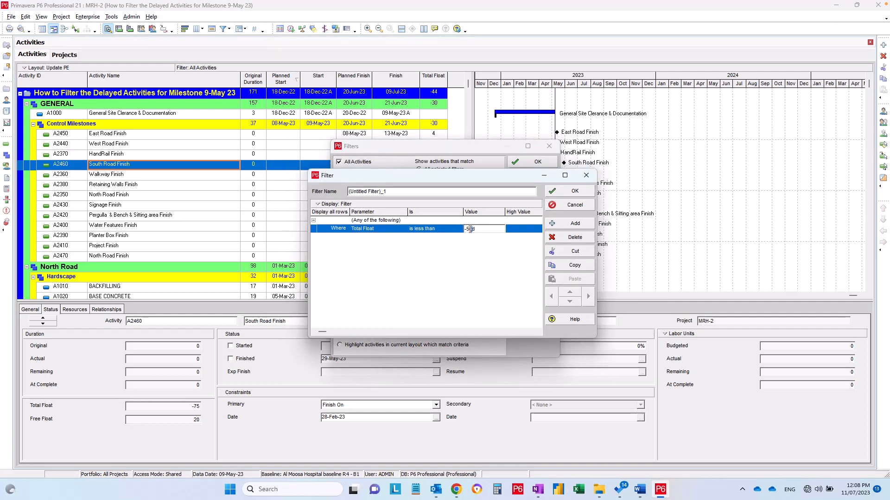
text(-74)
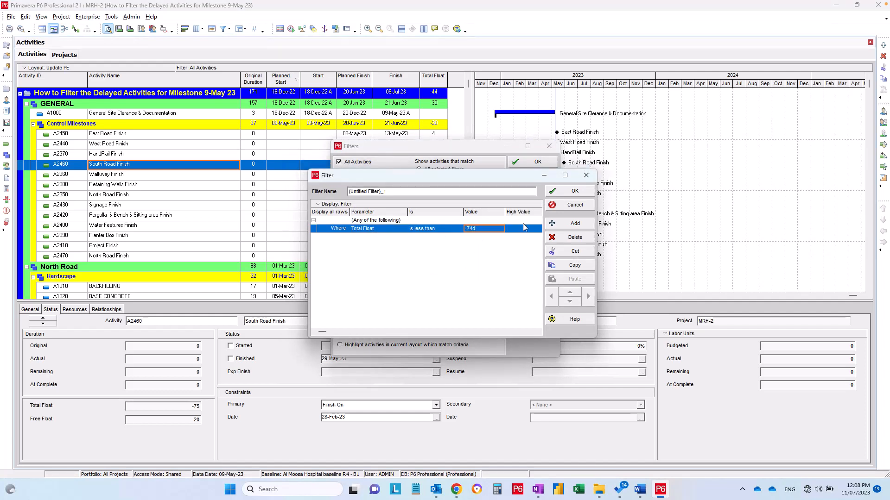
click(574, 190)
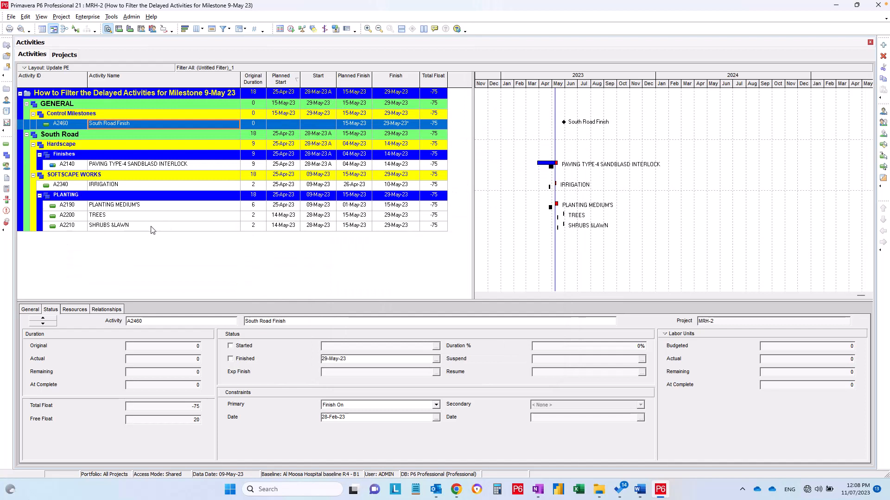
- Review relationships of Paving Type-4 Sandblasted Interlock and Trees in the -75 float chain
click(97, 215)
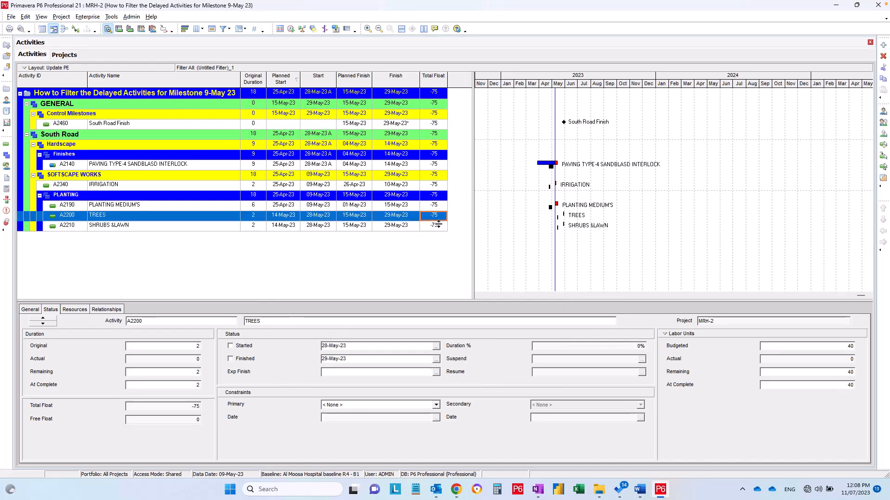
click(137, 164)
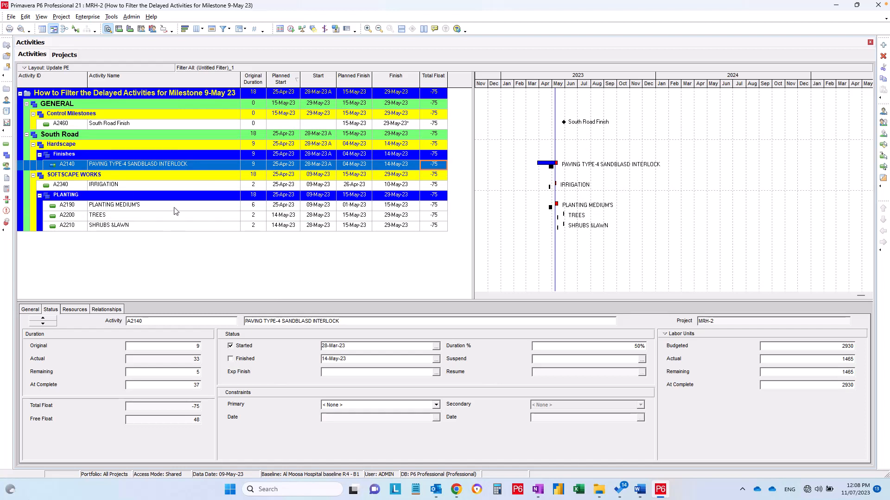
mouse_move(583, 99)
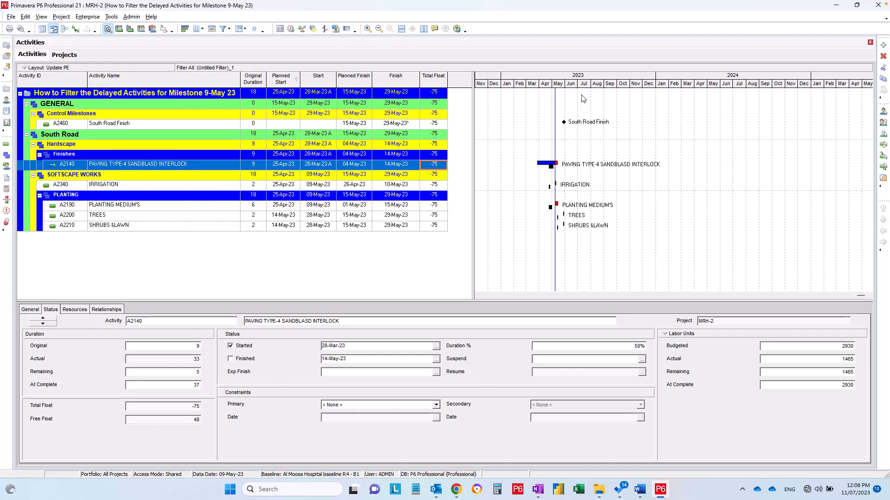
click(106, 310)
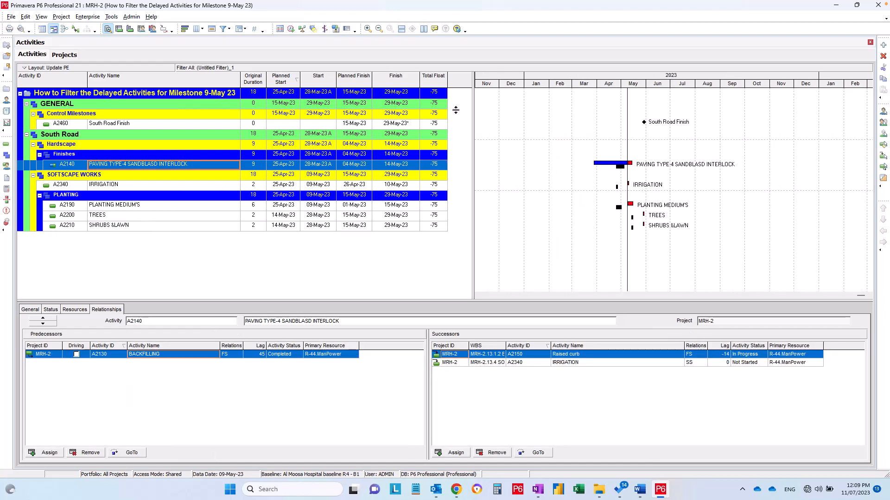
mouse_move(680, 127)
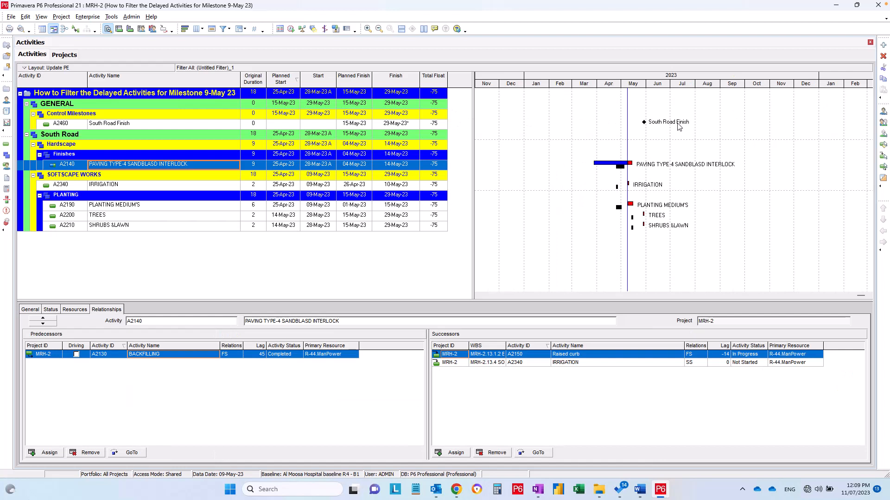
mouse_move(711, 216)
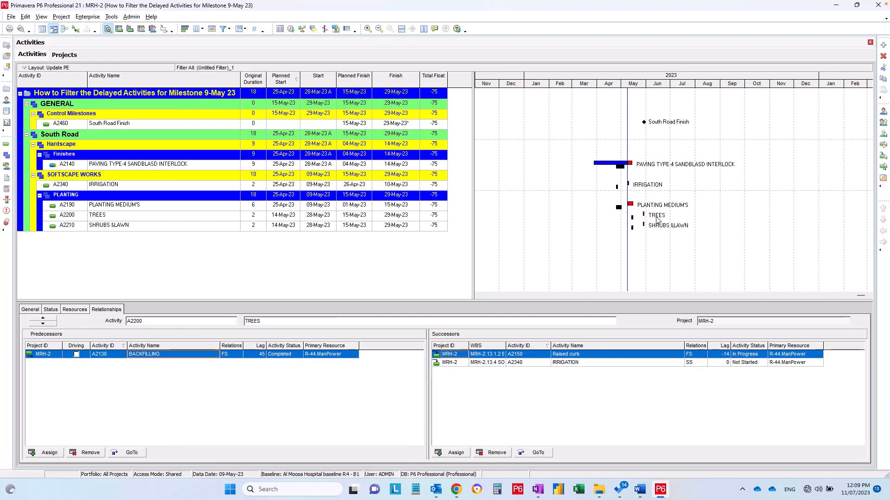
click(96, 214)
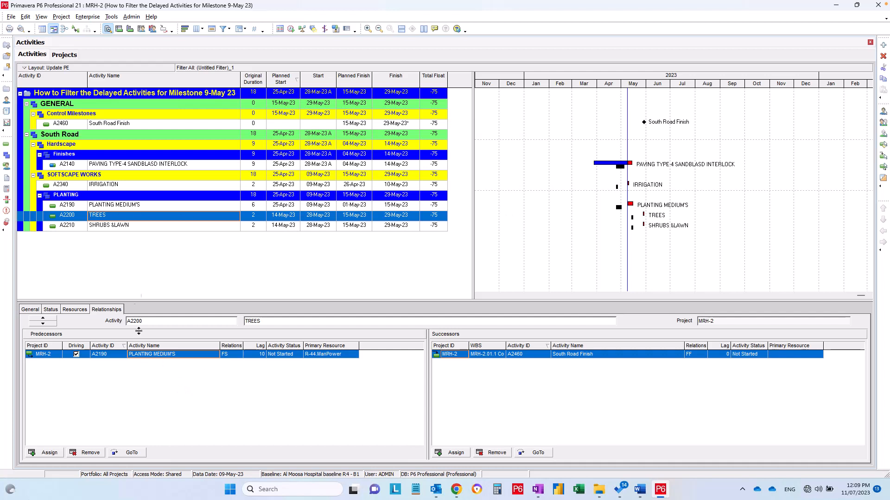
mouse_move(123, 212)
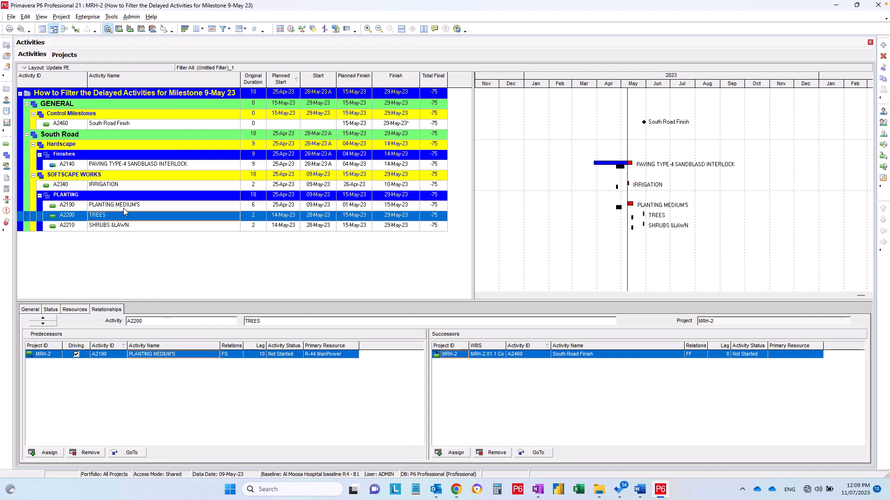
- Check Planting Mediums and Irrigation relationships, then return to the paving activity
click(113, 205)
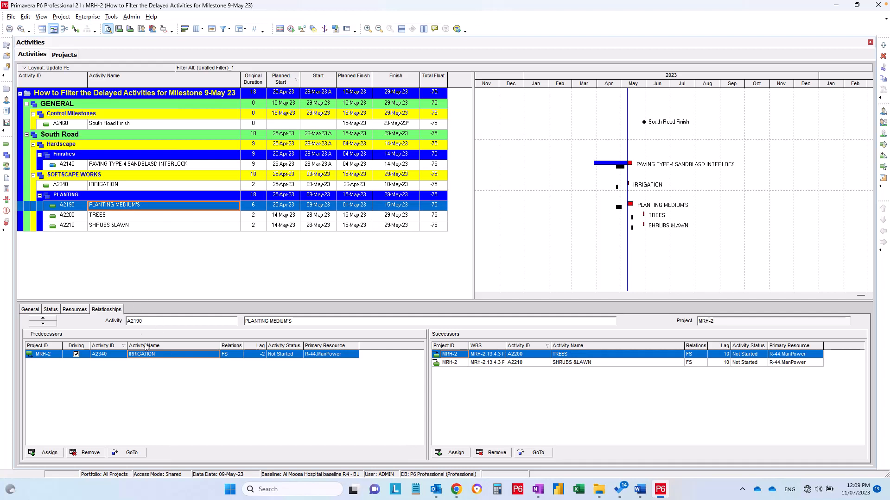
click(104, 185)
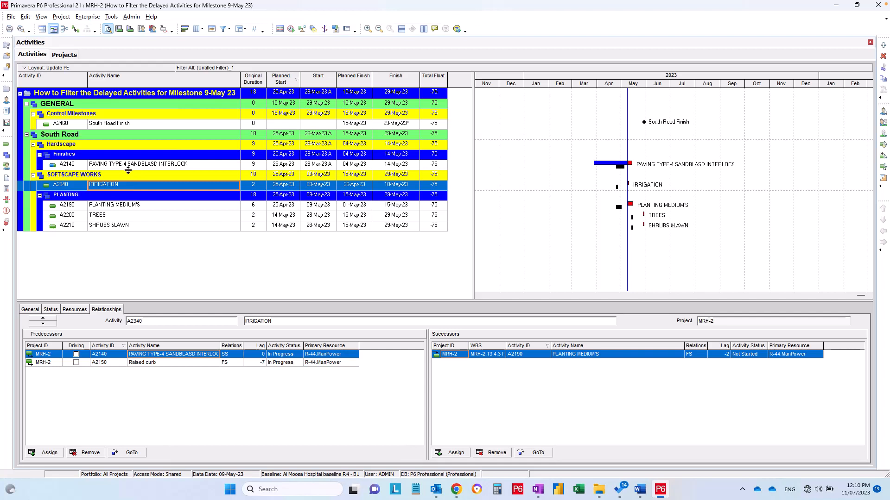
click(137, 164)
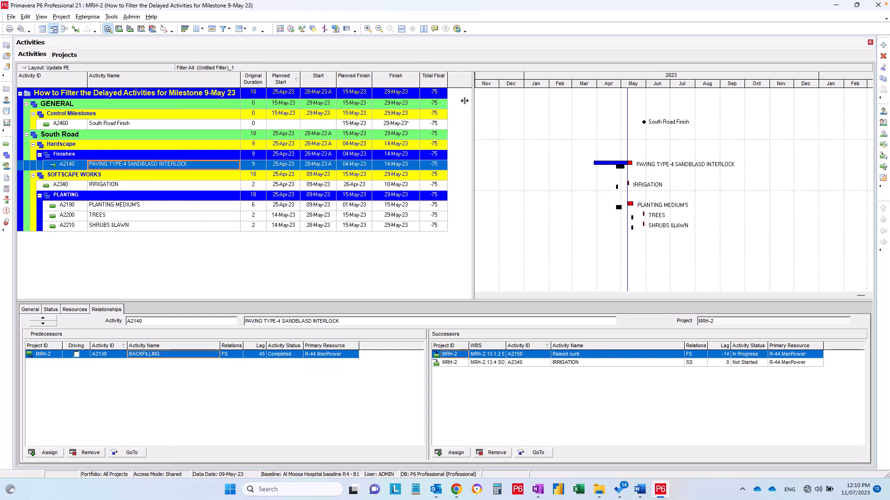
mouse_move(479, 251)
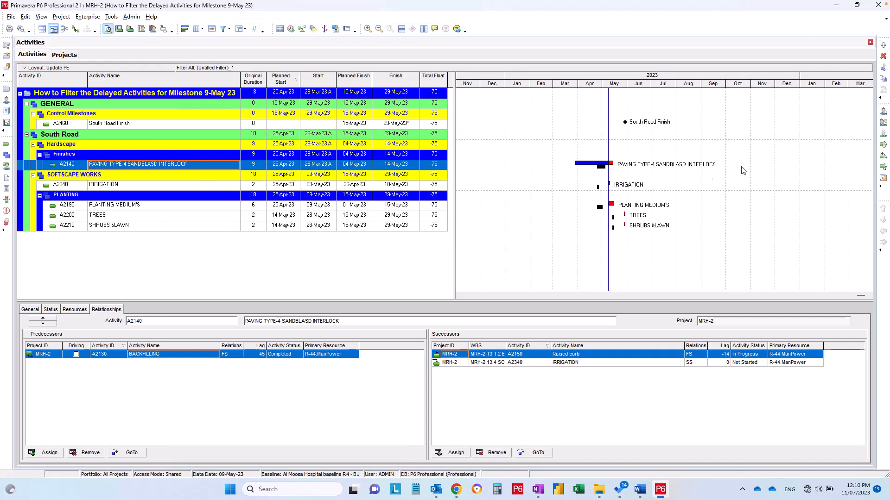
mouse_move(634, 113)
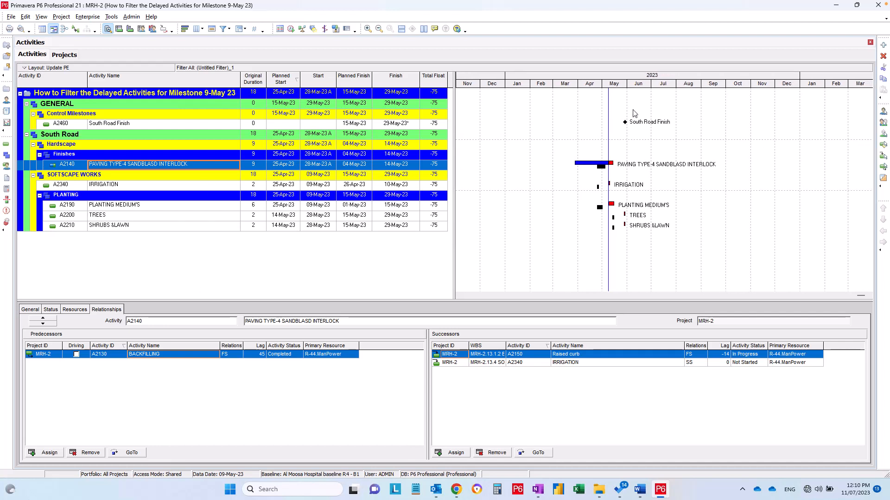
mouse_move(506, 193)
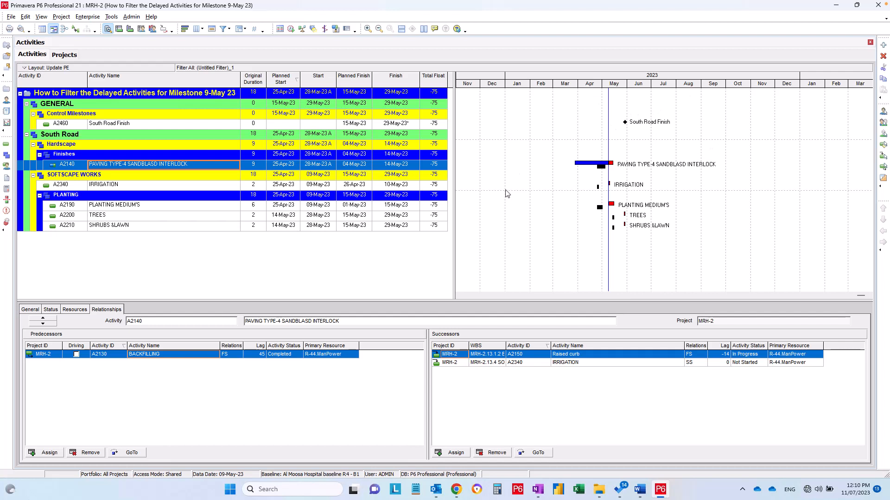
mouse_move(465, 104)
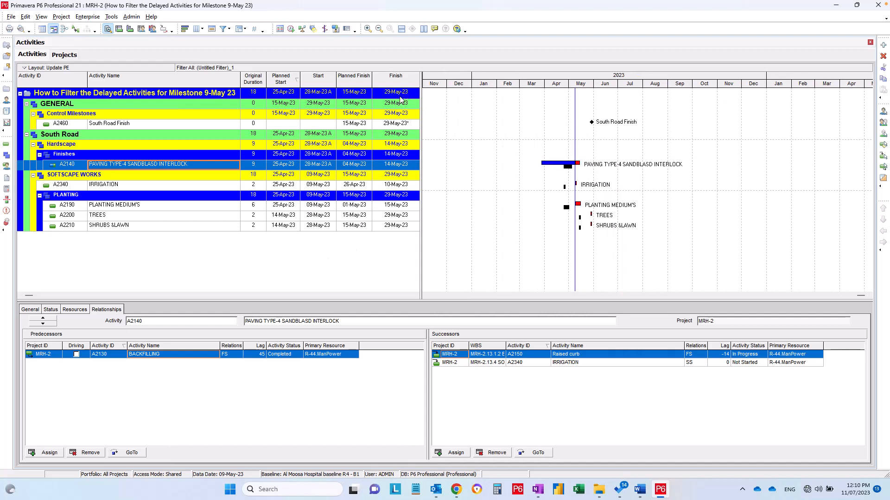
- Widen the Gantt chart and select the top-level project row
click(396, 93)
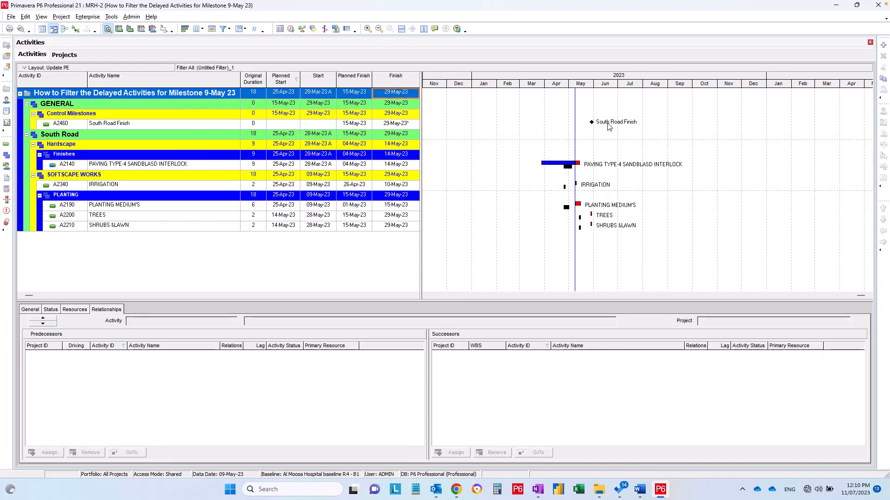